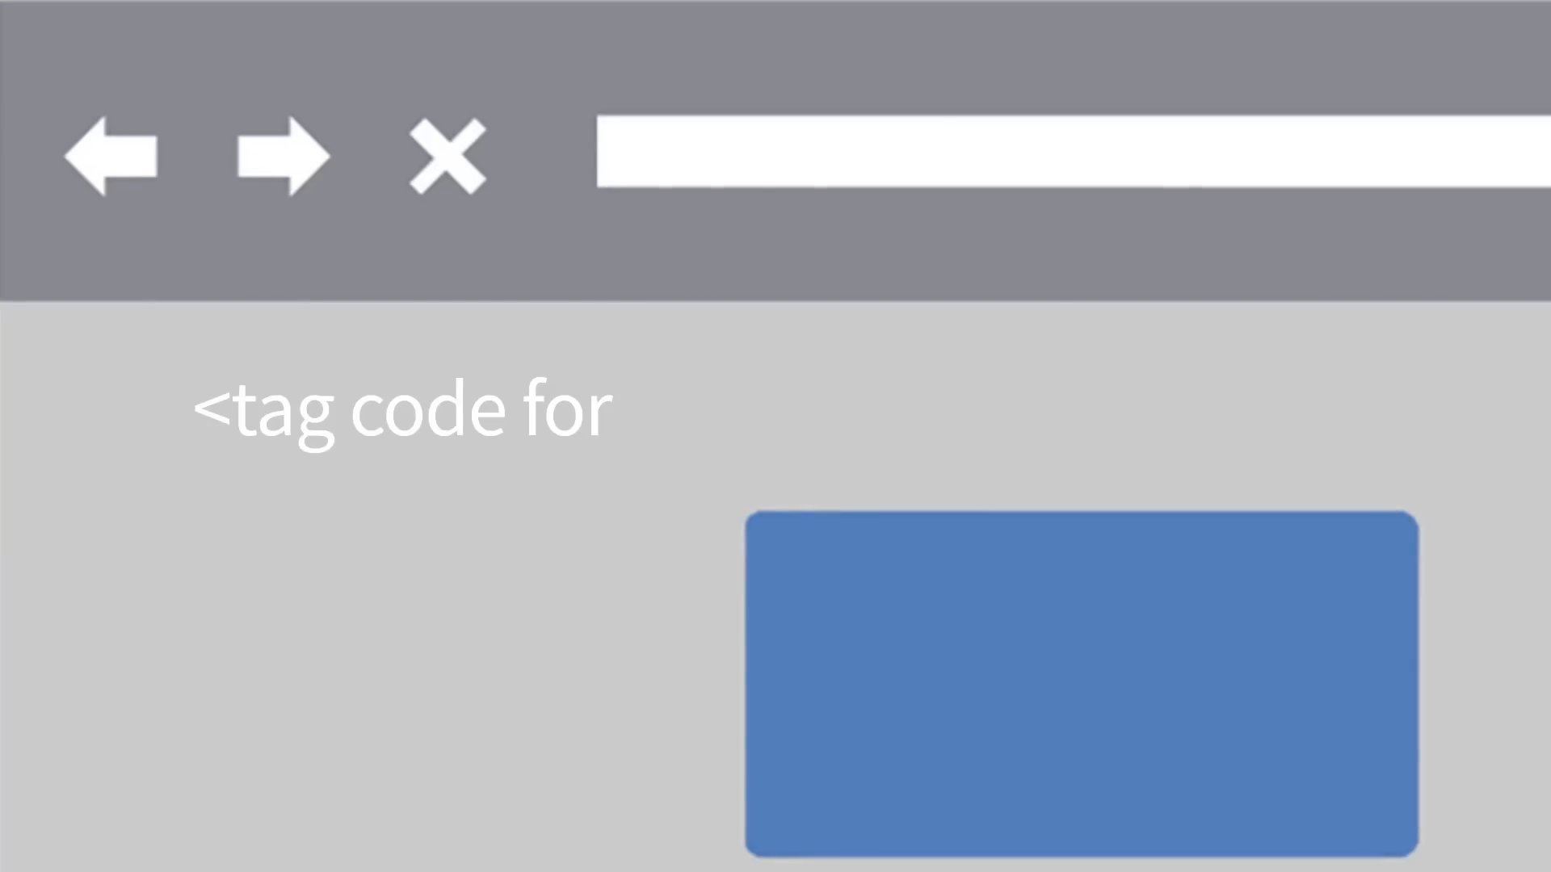
{"action": "type", "text": "your website>"}
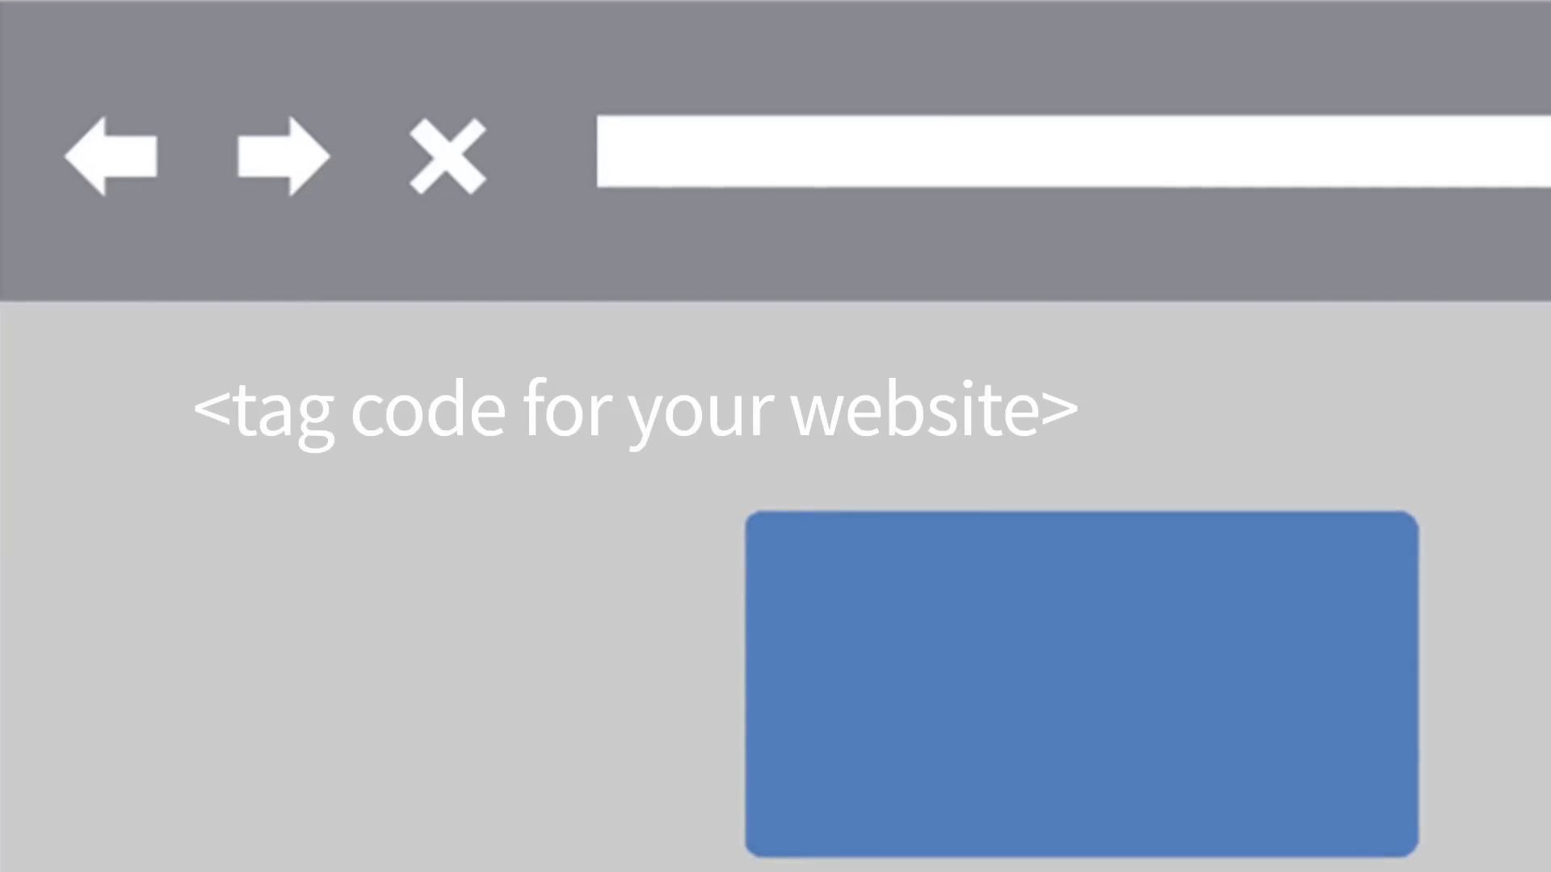